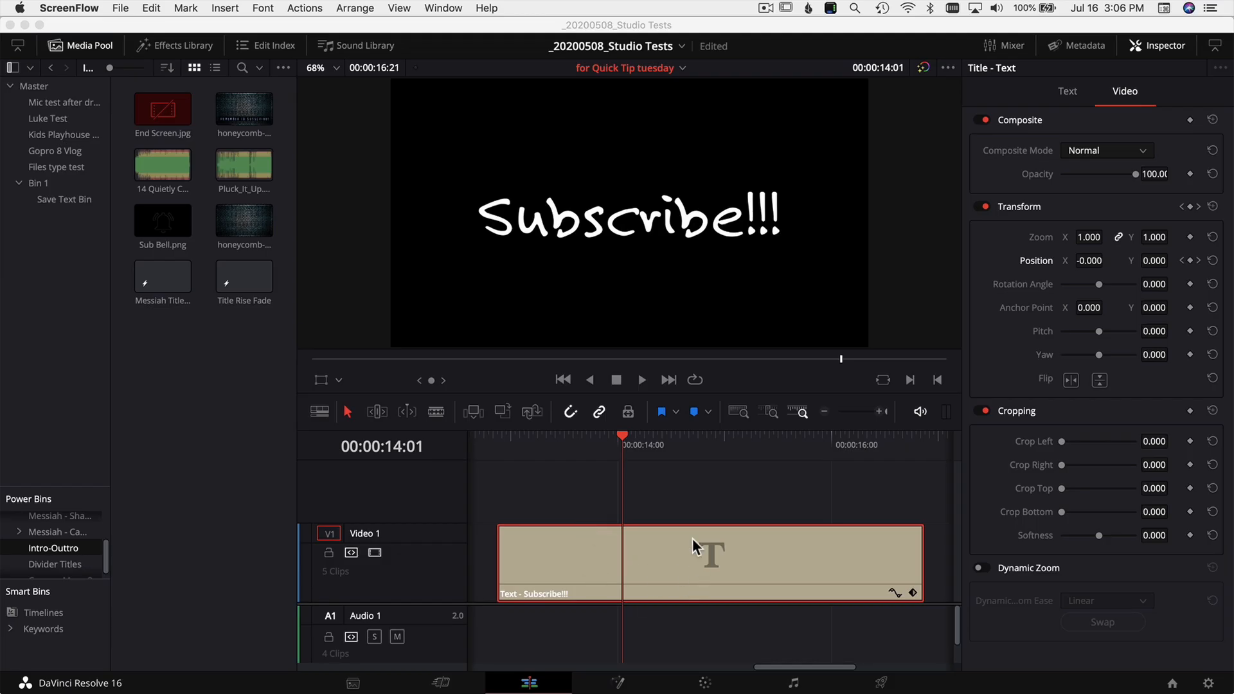
mouse_move(516, 483)
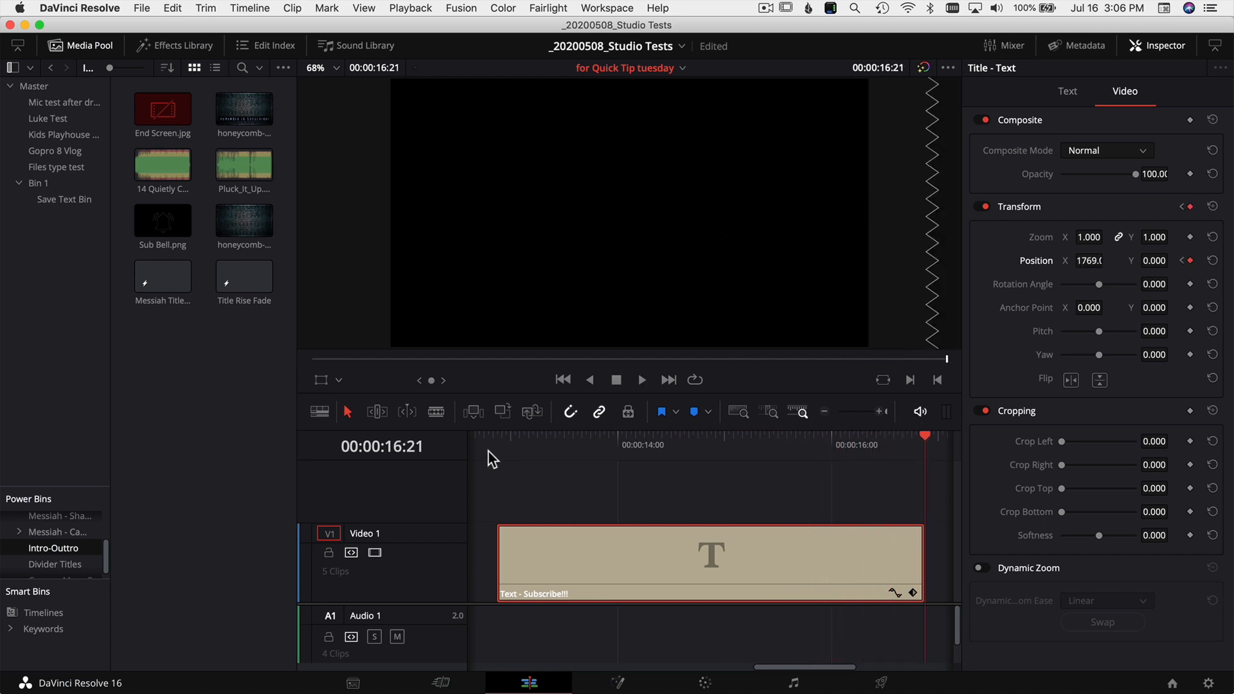
- Return the playhead to the start of the Subscribe!!! title clip for keyframing
click(498, 445)
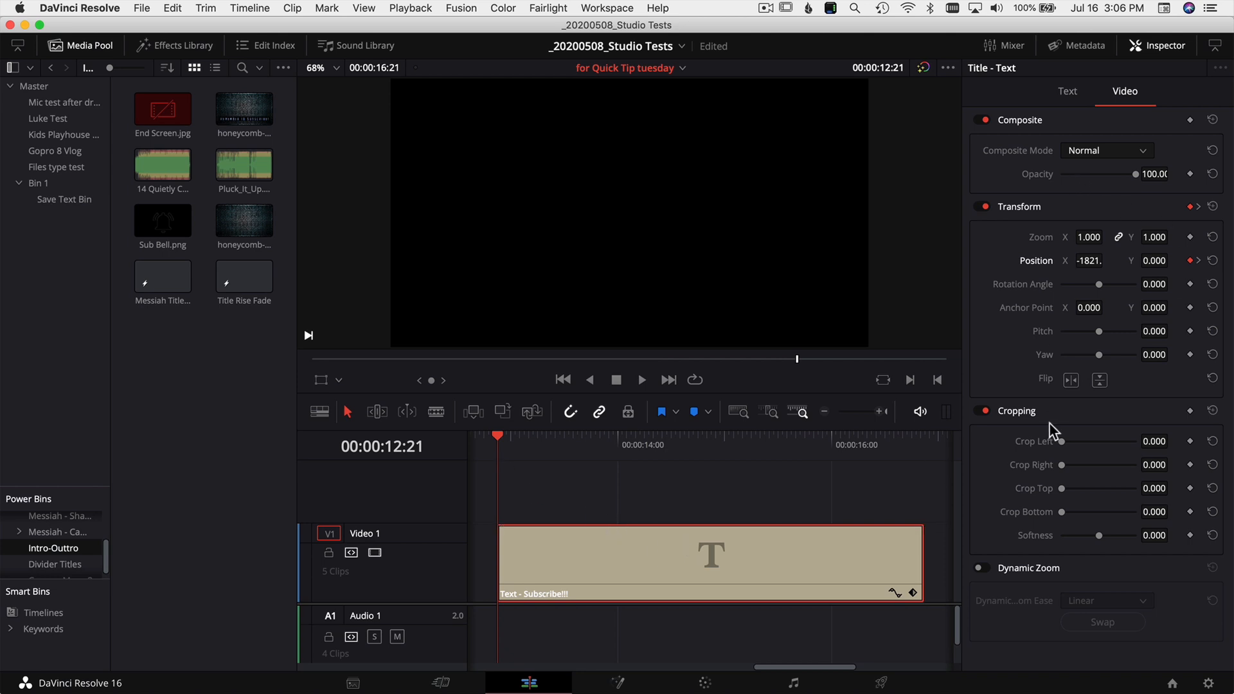
mouse_move(806, 477)
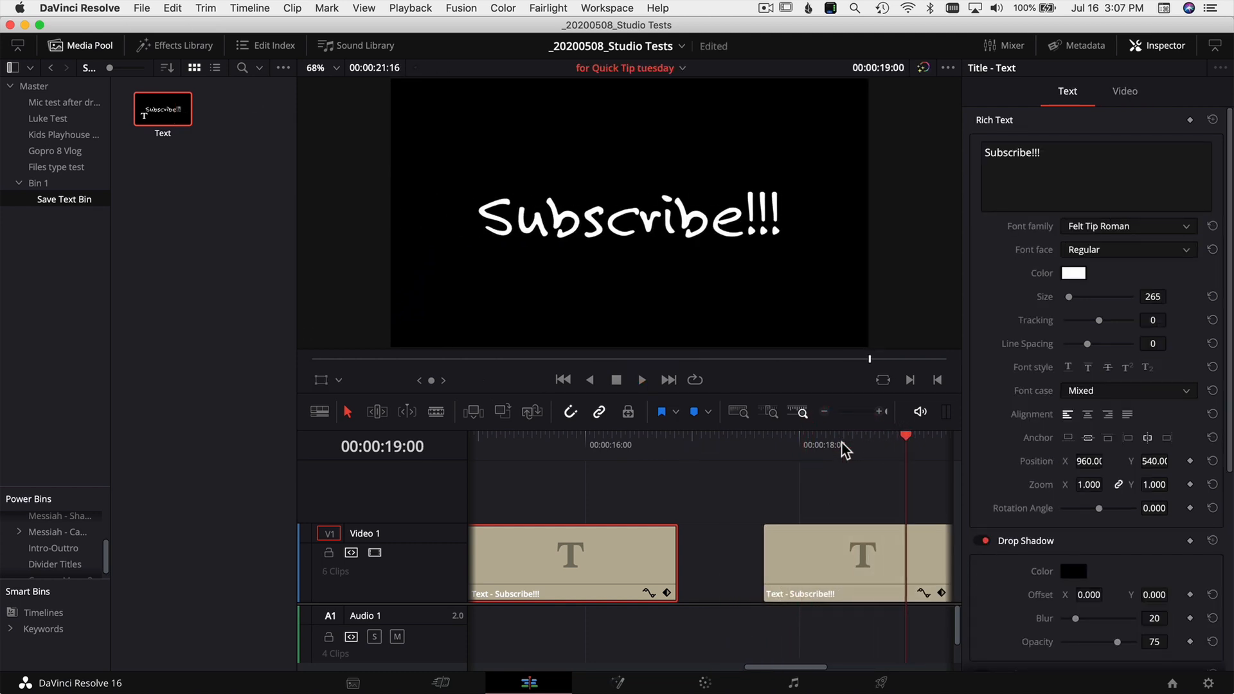
mouse_move(633, 491)
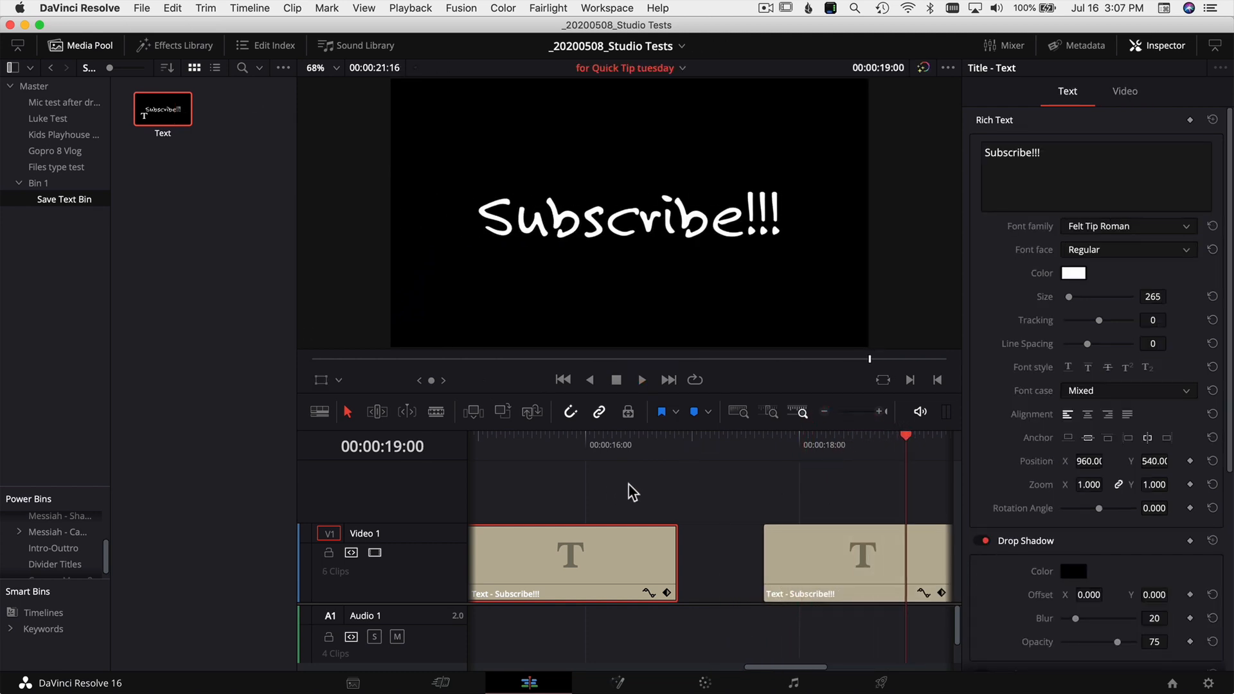
mouse_move(504, 330)
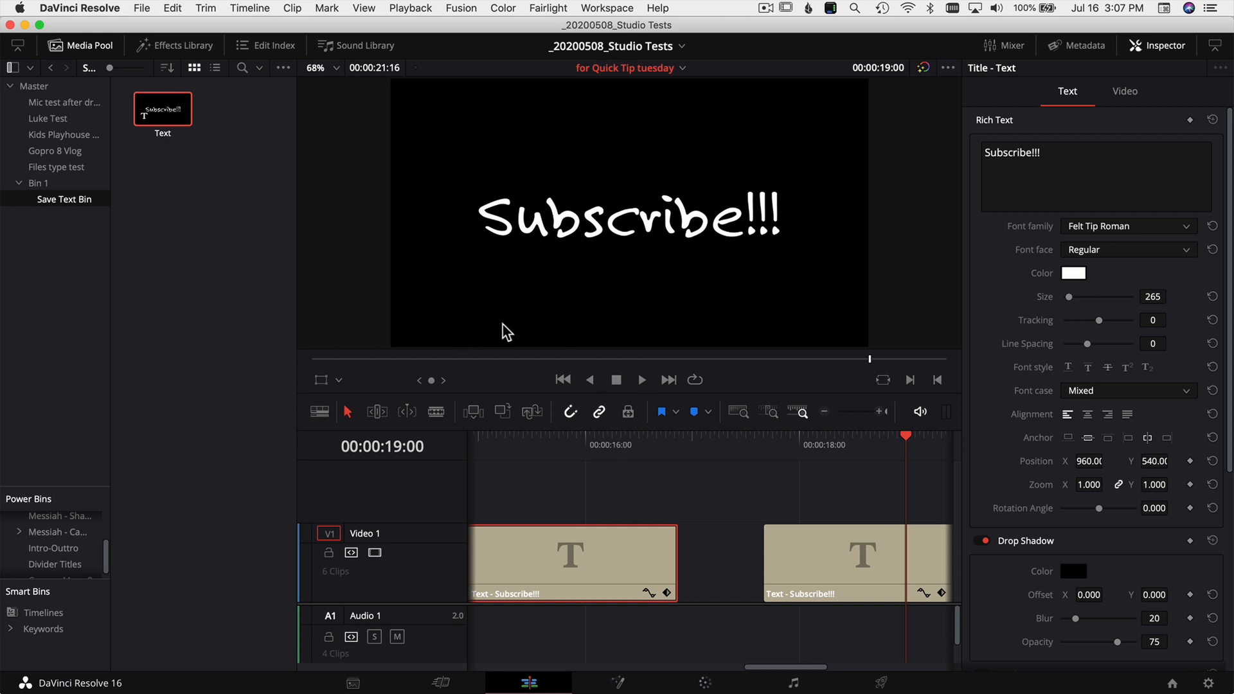
mouse_move(573, 370)
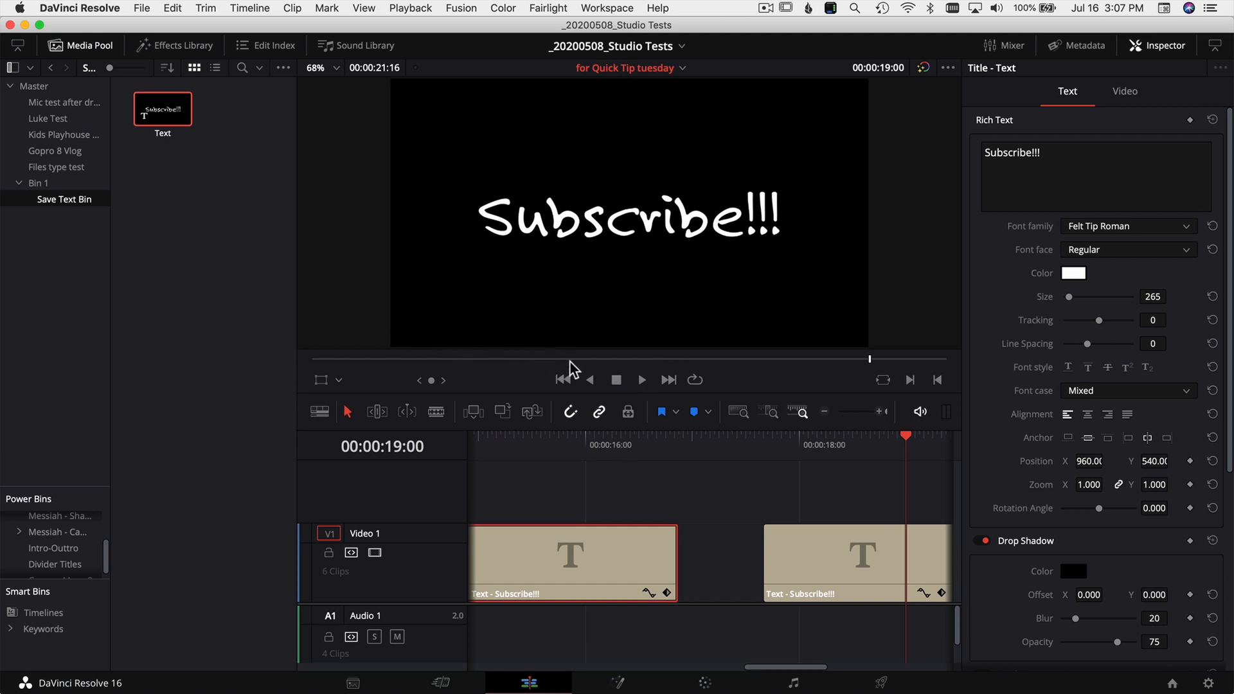
mouse_move(92, 485)
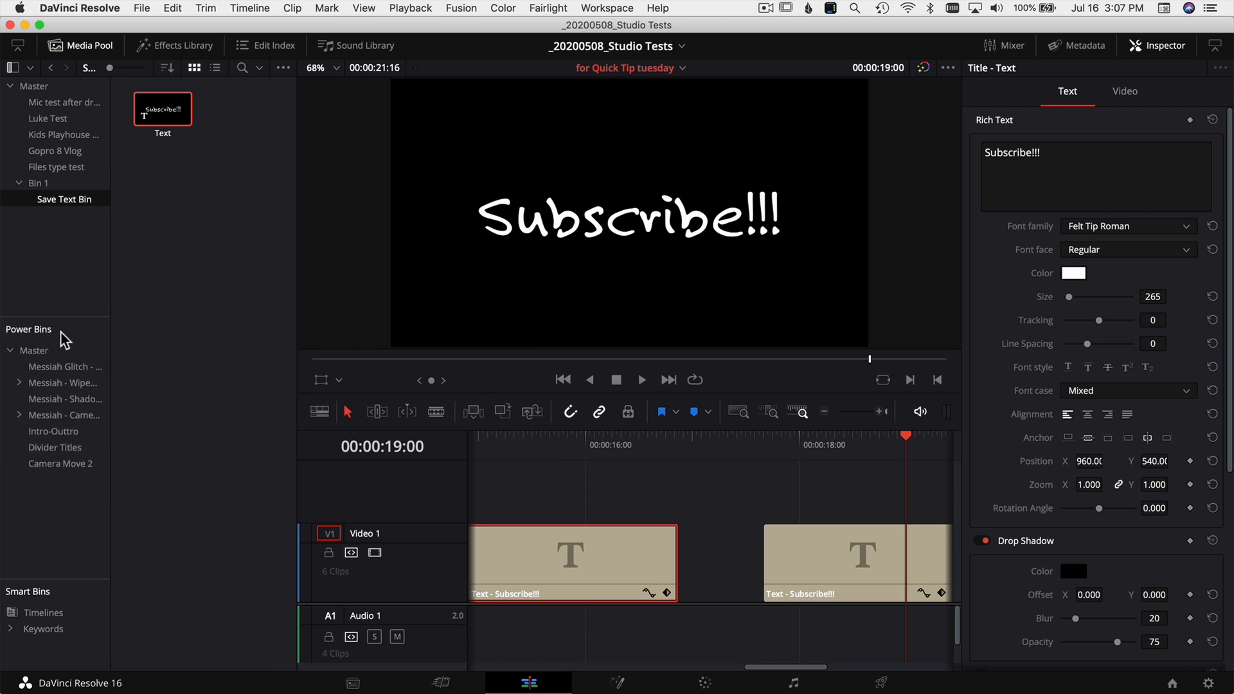
mouse_move(348, 151)
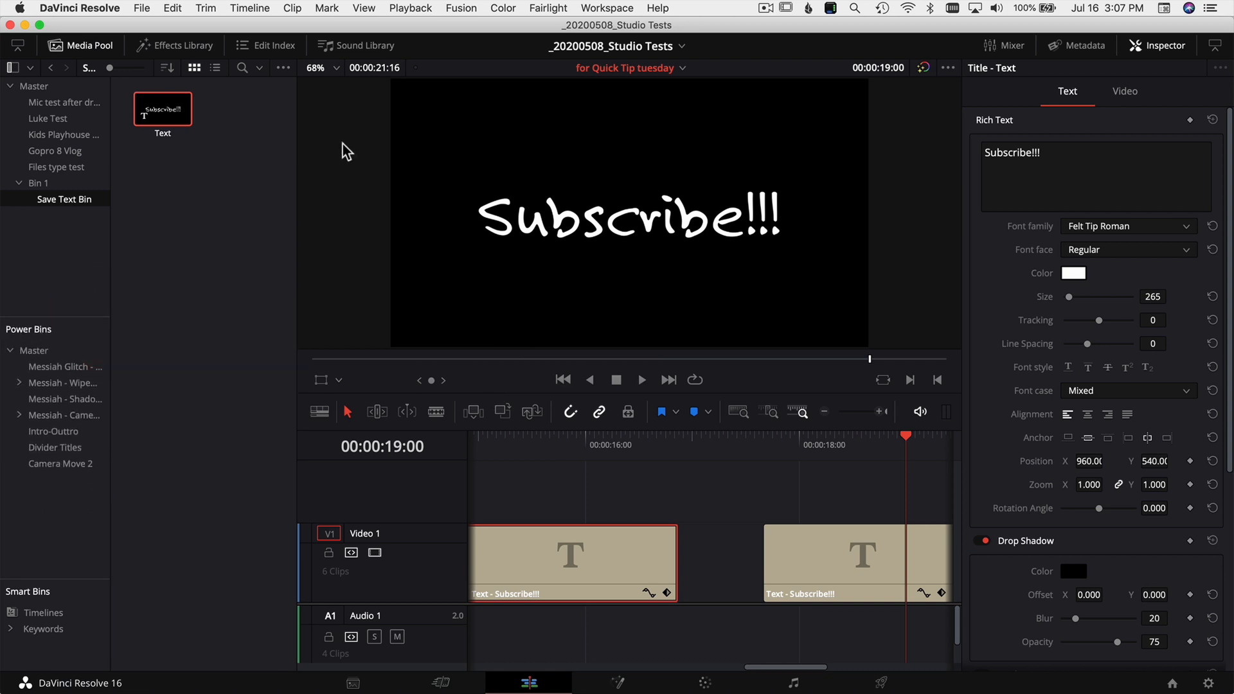
- Keep Show Power Bins enabled in View and select the Intro-Outtro power bin
click(362, 8)
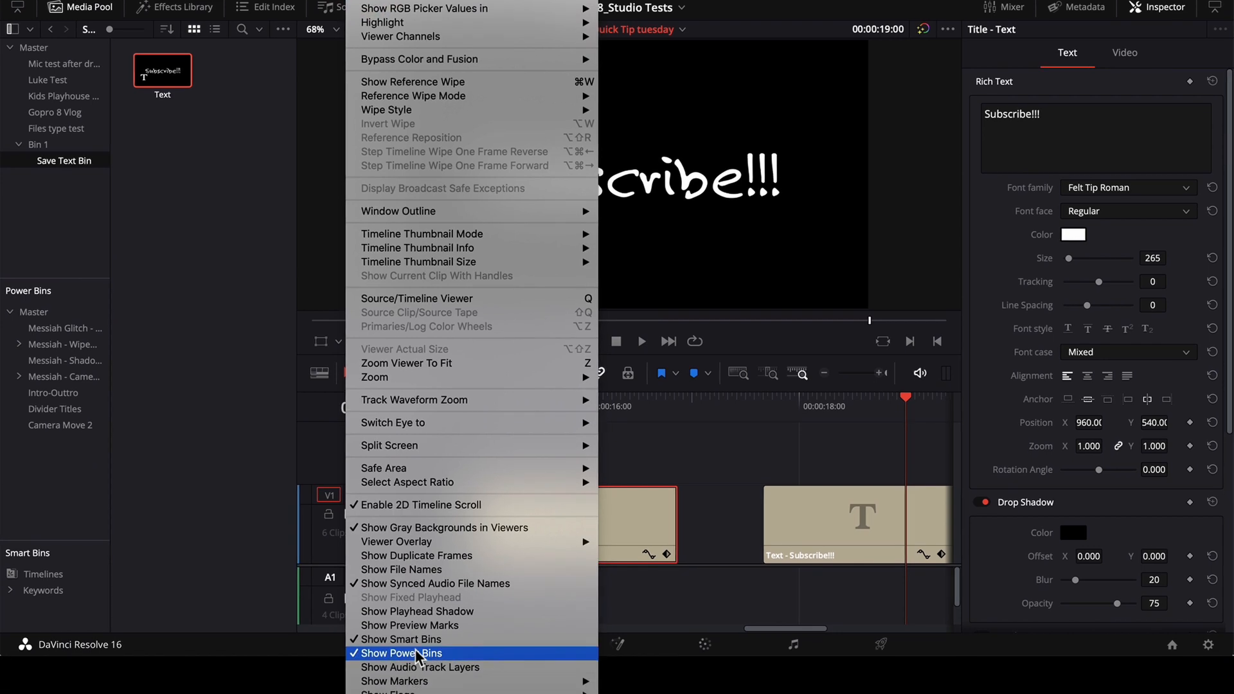
mouse_move(473, 659)
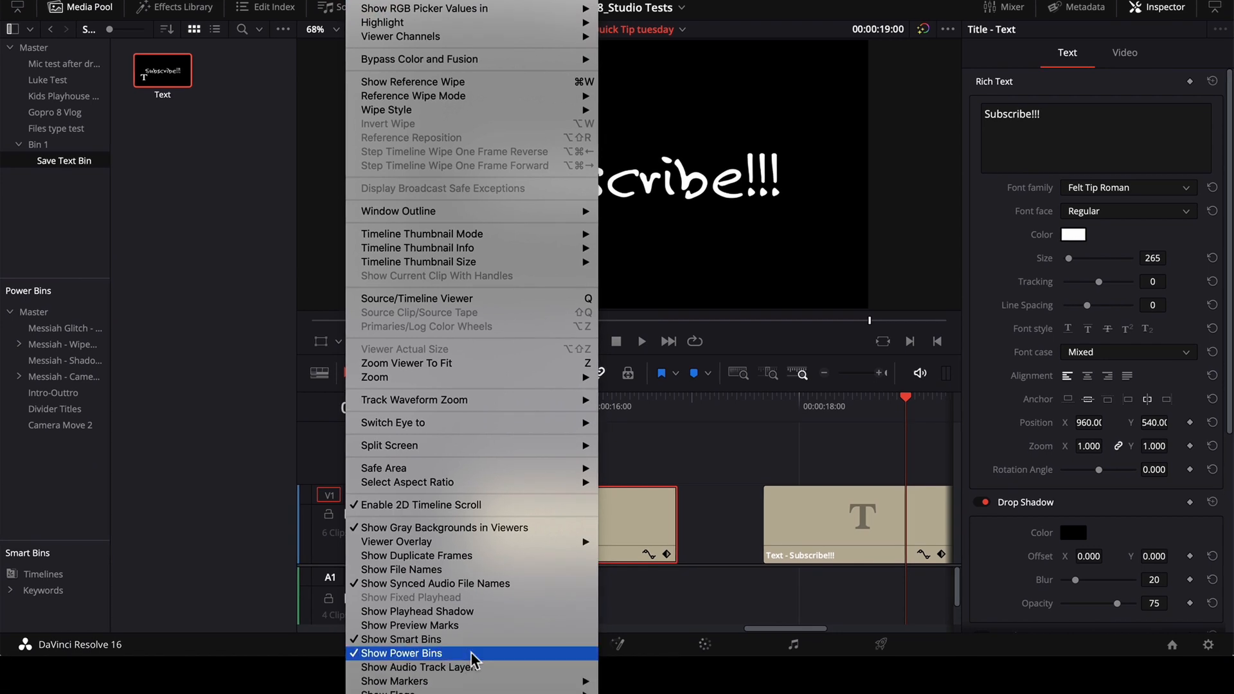
click(406, 653)
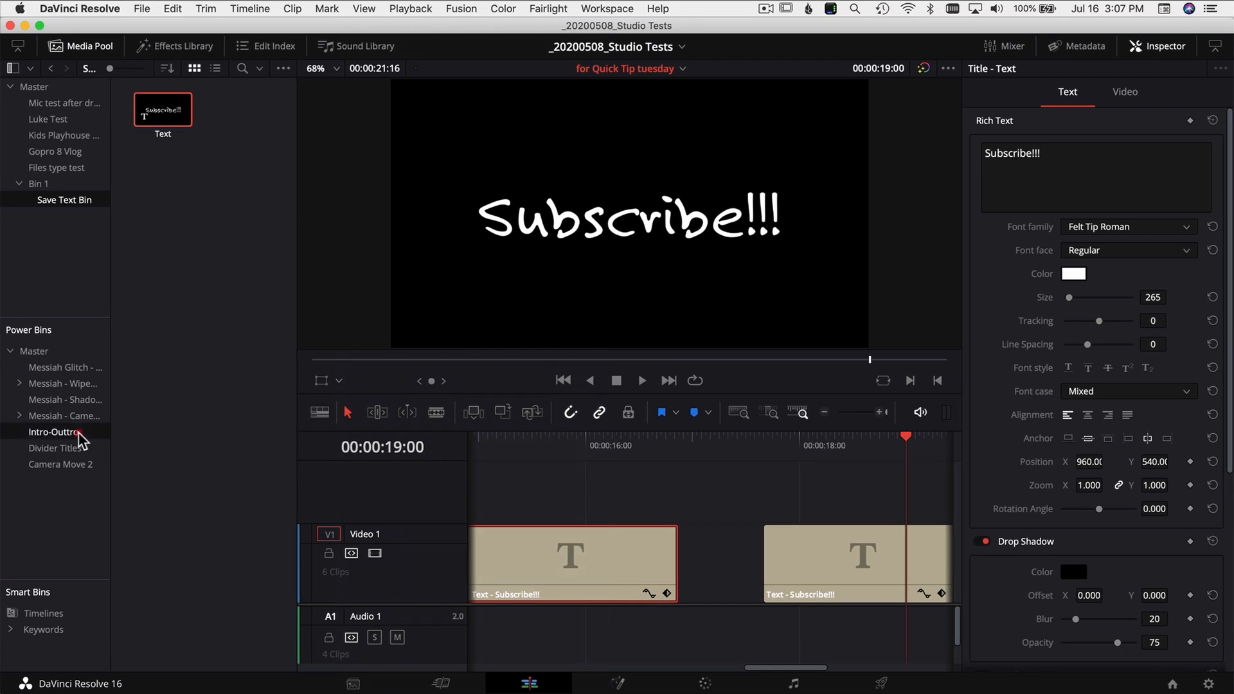
click(53, 431)
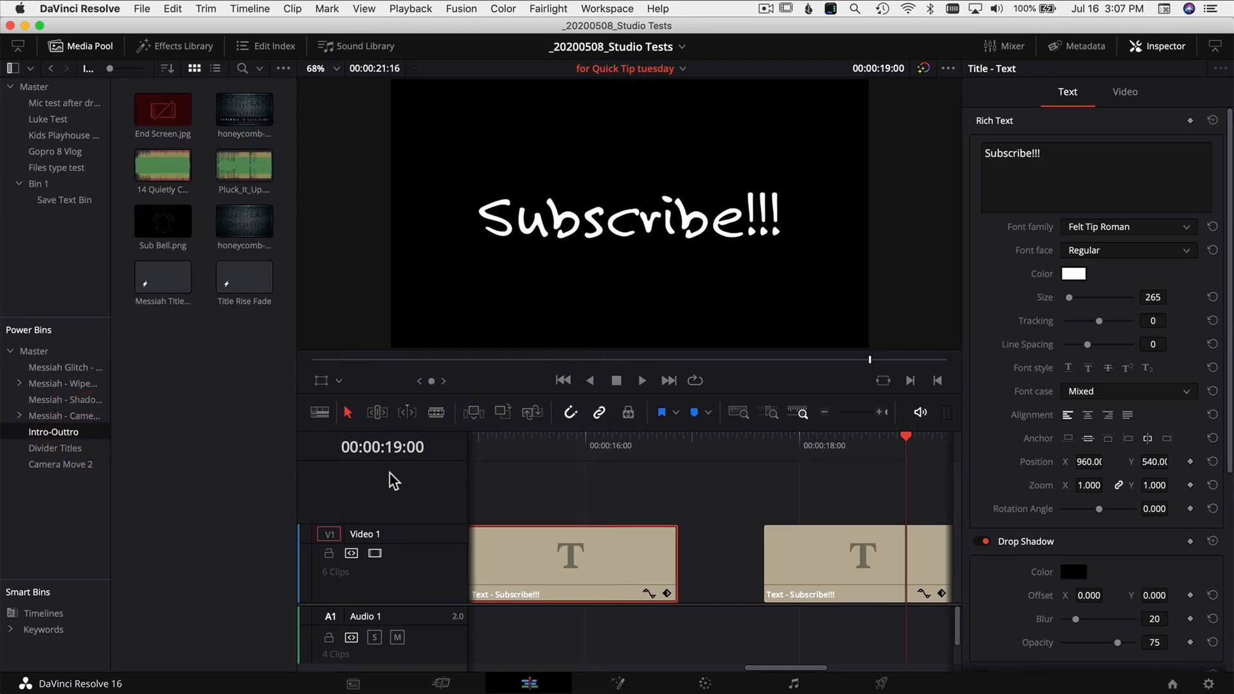